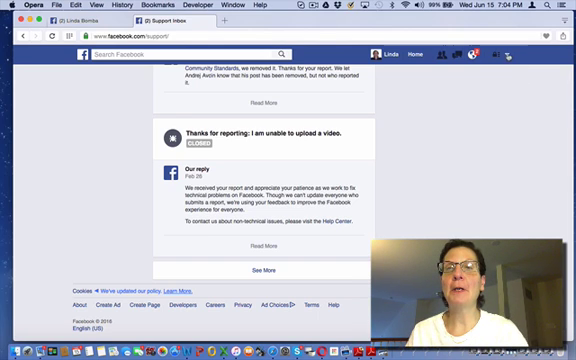
# Expand the 'I am unable to upload a video' report to view the submission and Facebook's reply
pyautogui.click(524, 52)
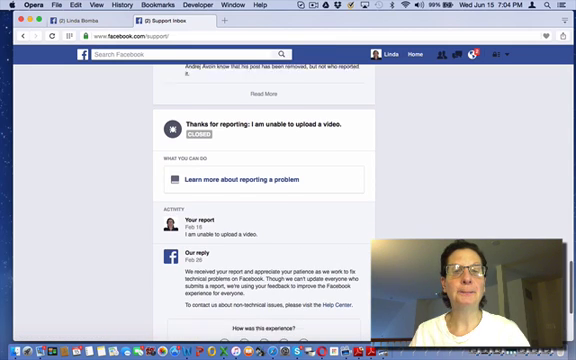
pyautogui.scroll(-3)
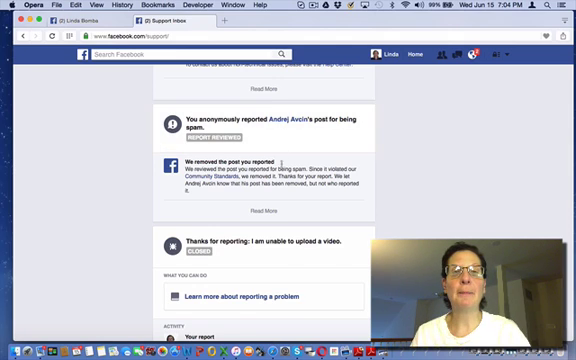
pyautogui.scroll(-3)
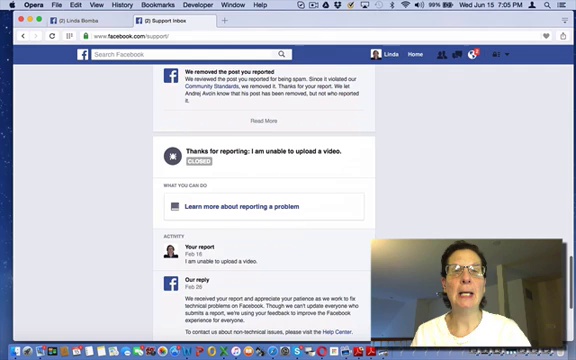
pyautogui.scroll(-3)
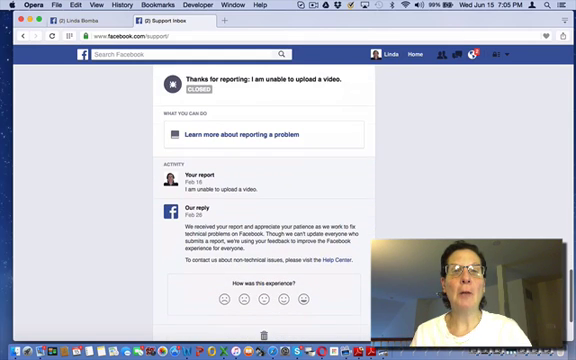
pyautogui.scroll(-3)
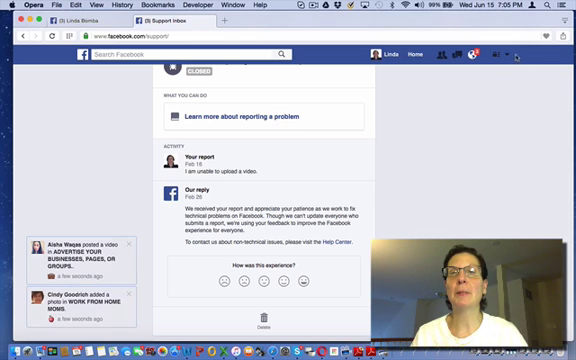
# Reveal the account menu listing page creation, activity log, settings and log out
pyautogui.click(534, 44)
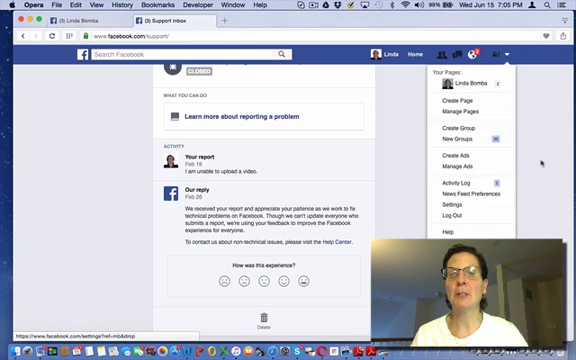